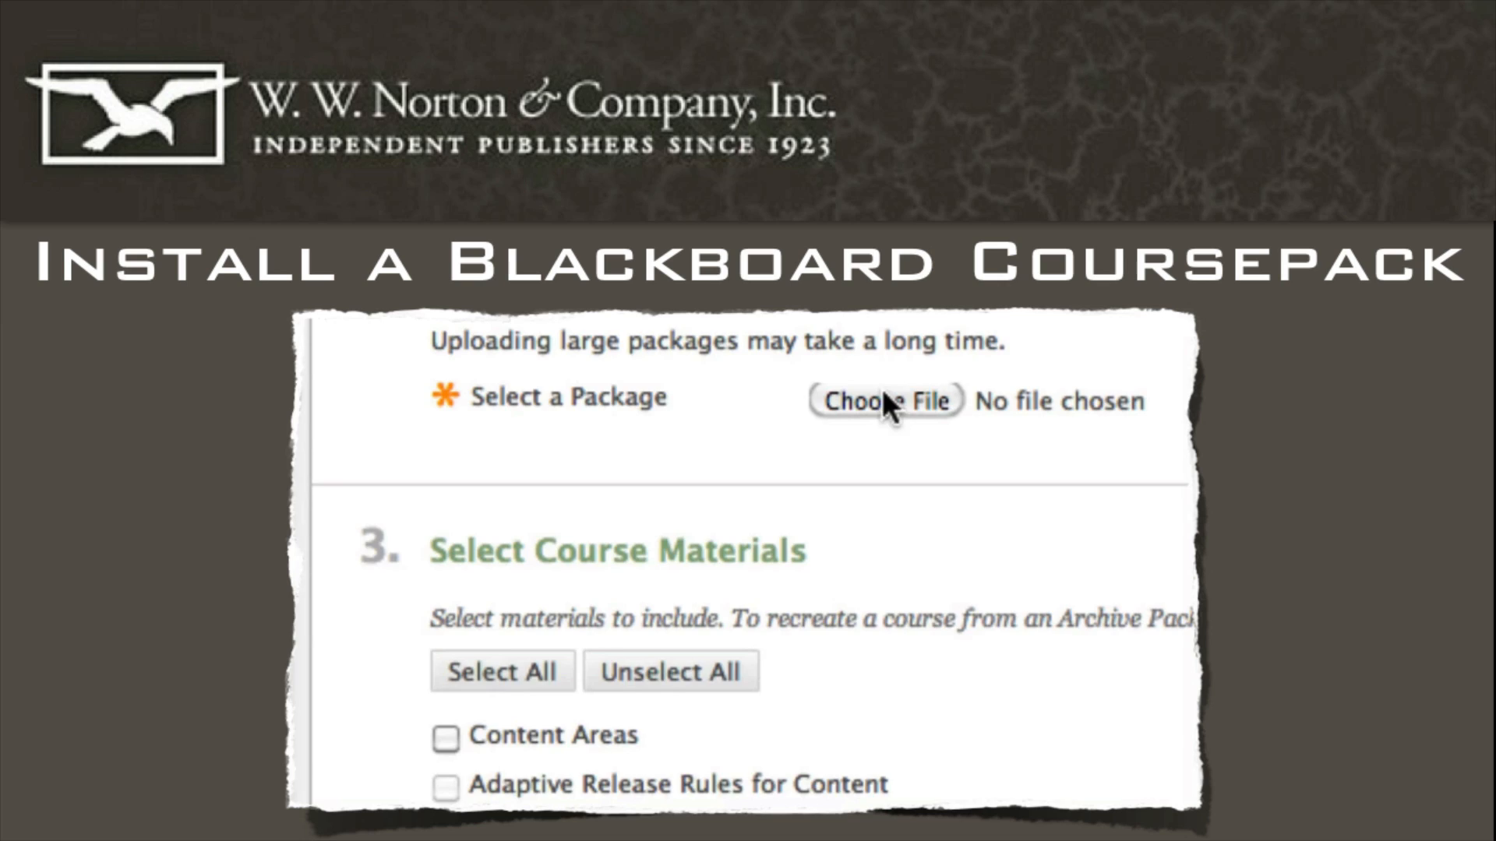
Step: Access the Blackboard Coursepack resource for Give Me Liberty! and download its ZIP
click(889, 400)
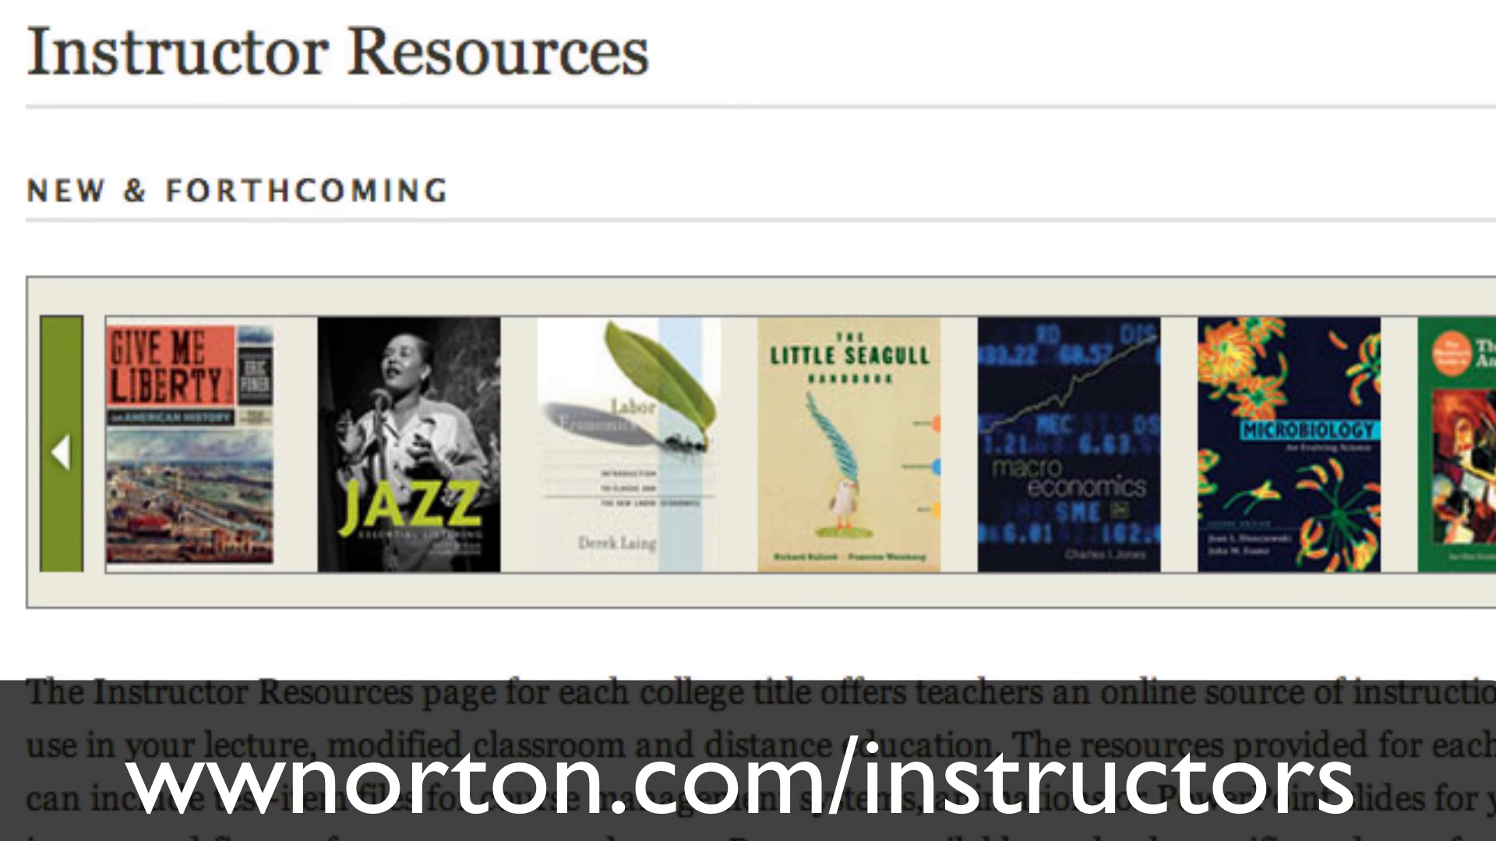
mouse_move(365, 439)
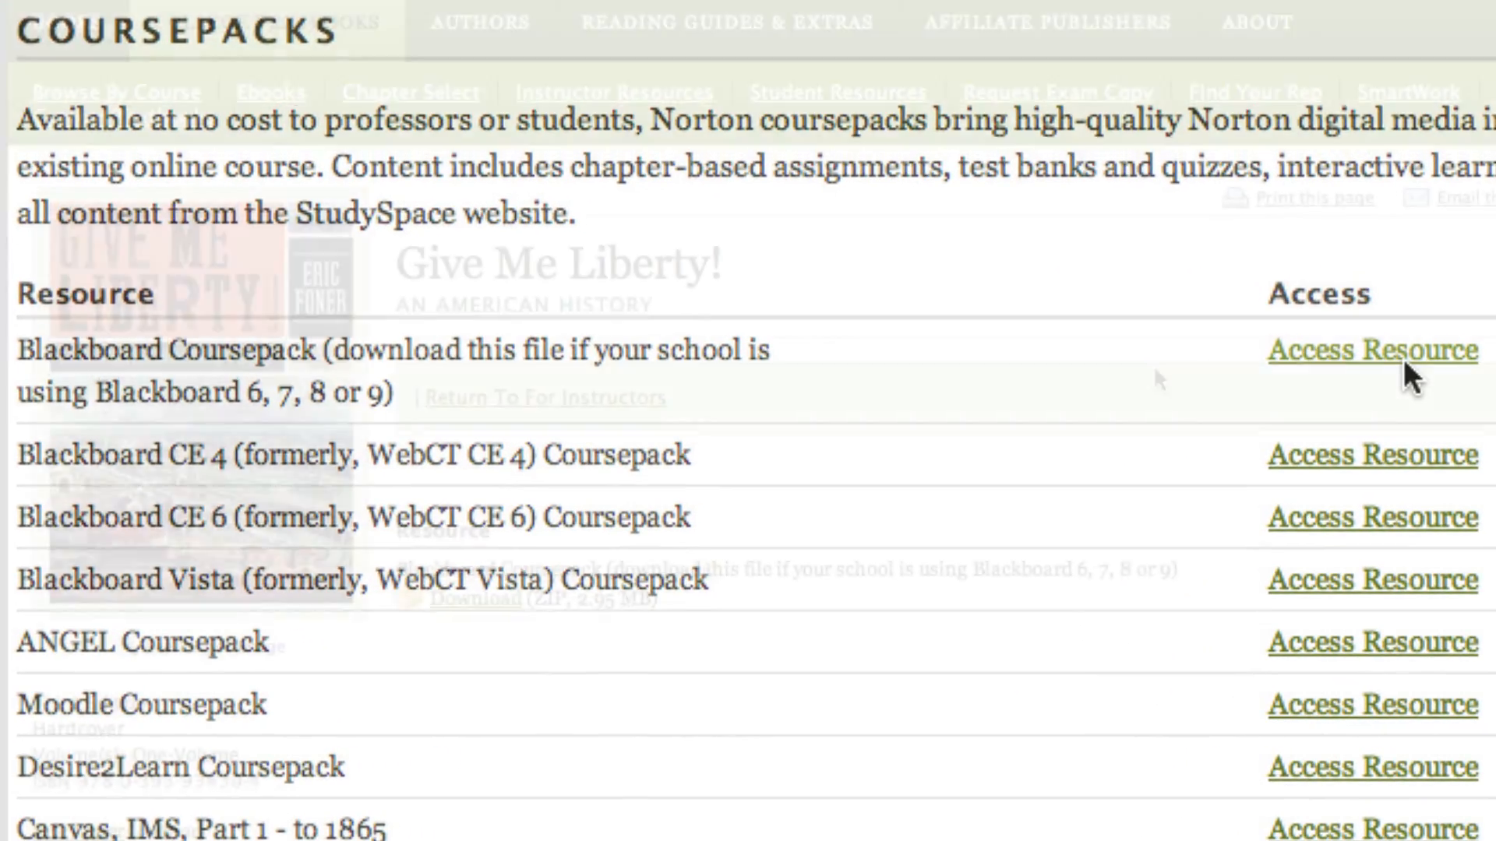
click(1375, 349)
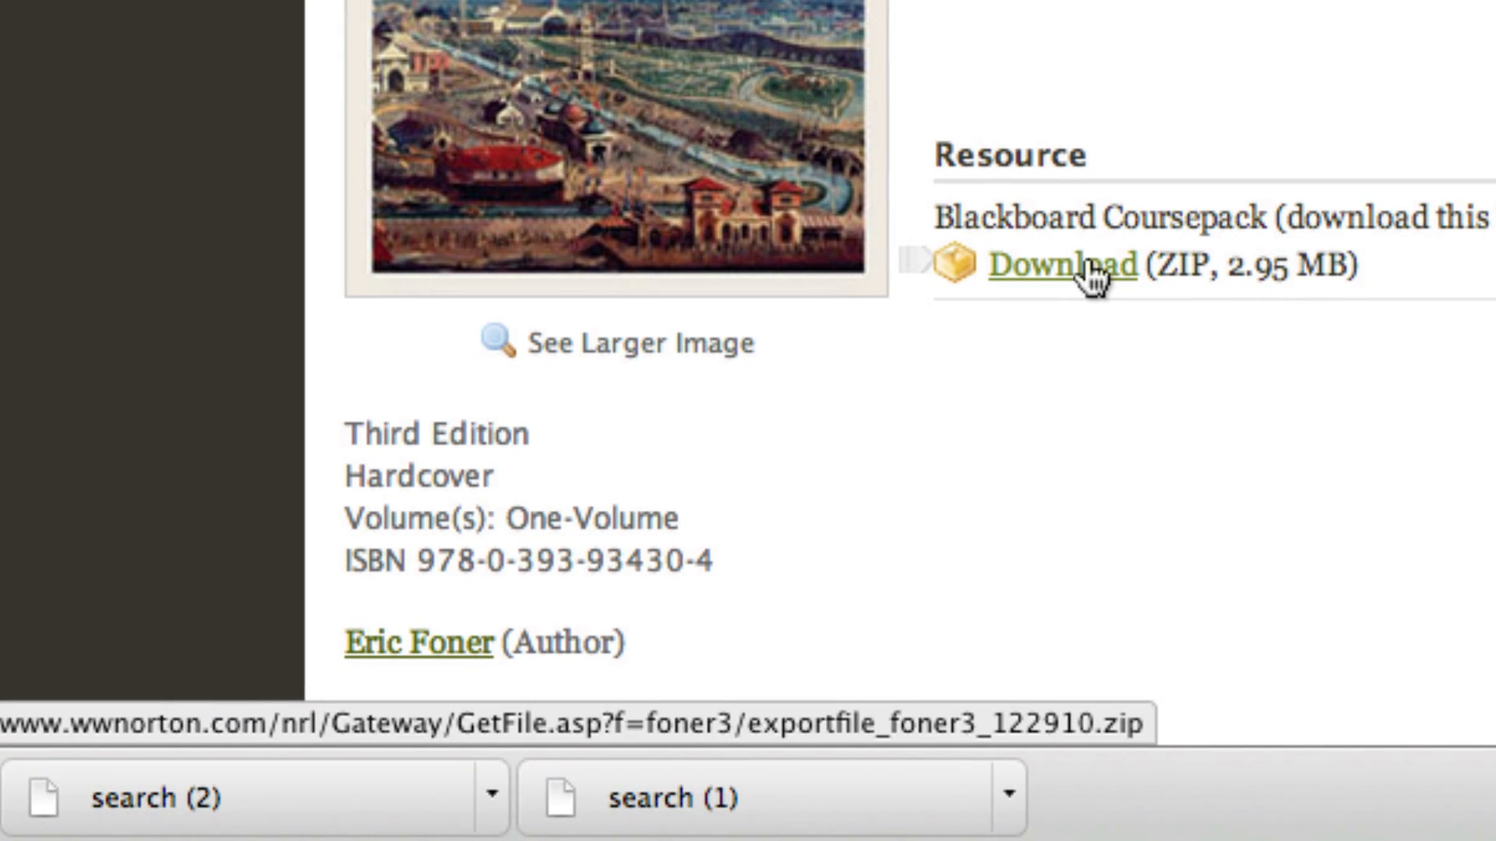
click(1056, 265)
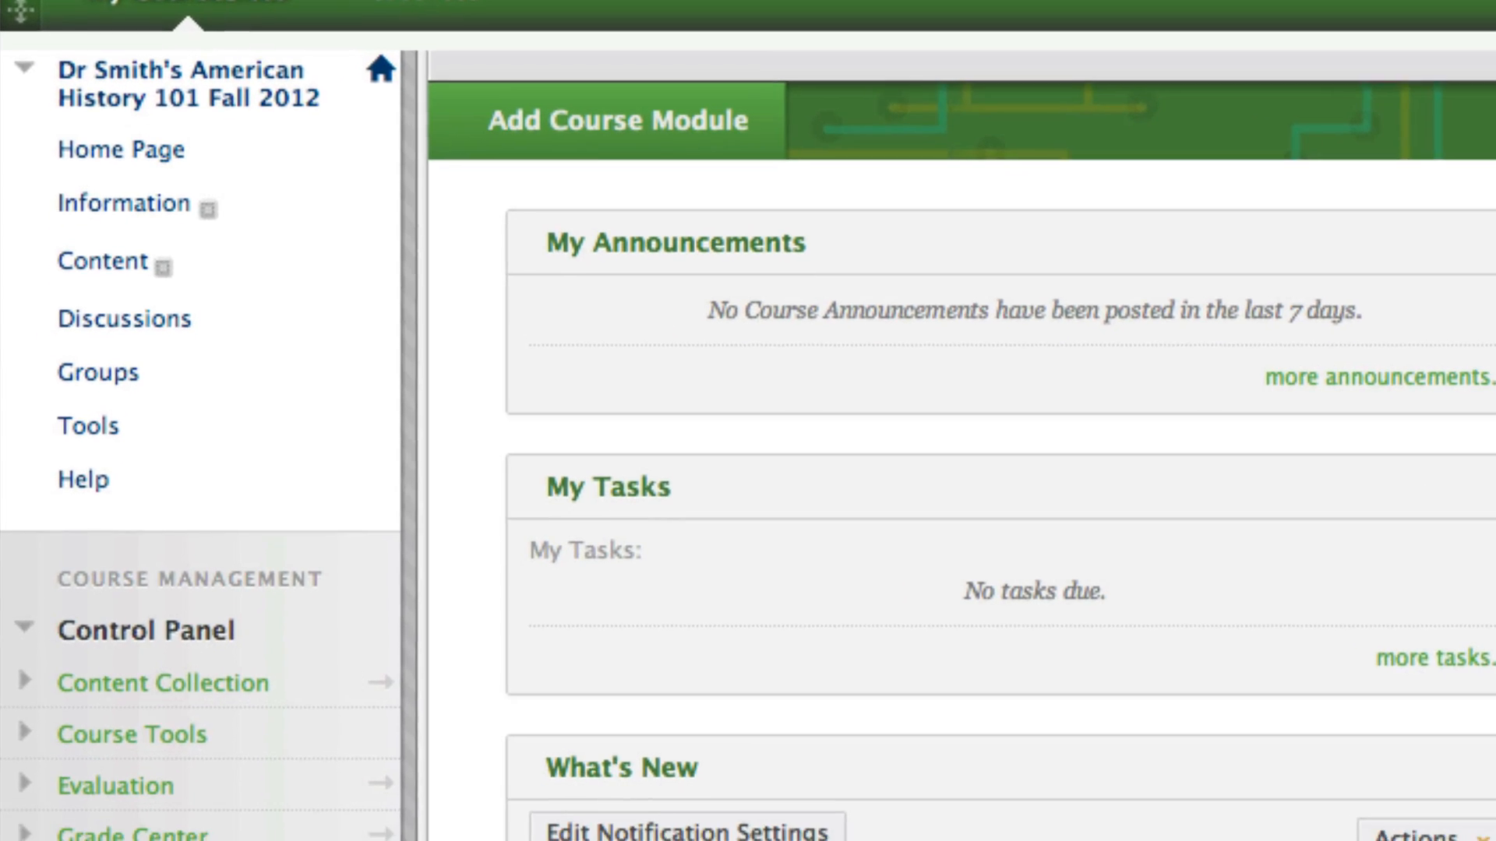
Step: Expand Packages and Utilities in the Control Panel and go to Import Package / View Logs
scroll(down, 3)
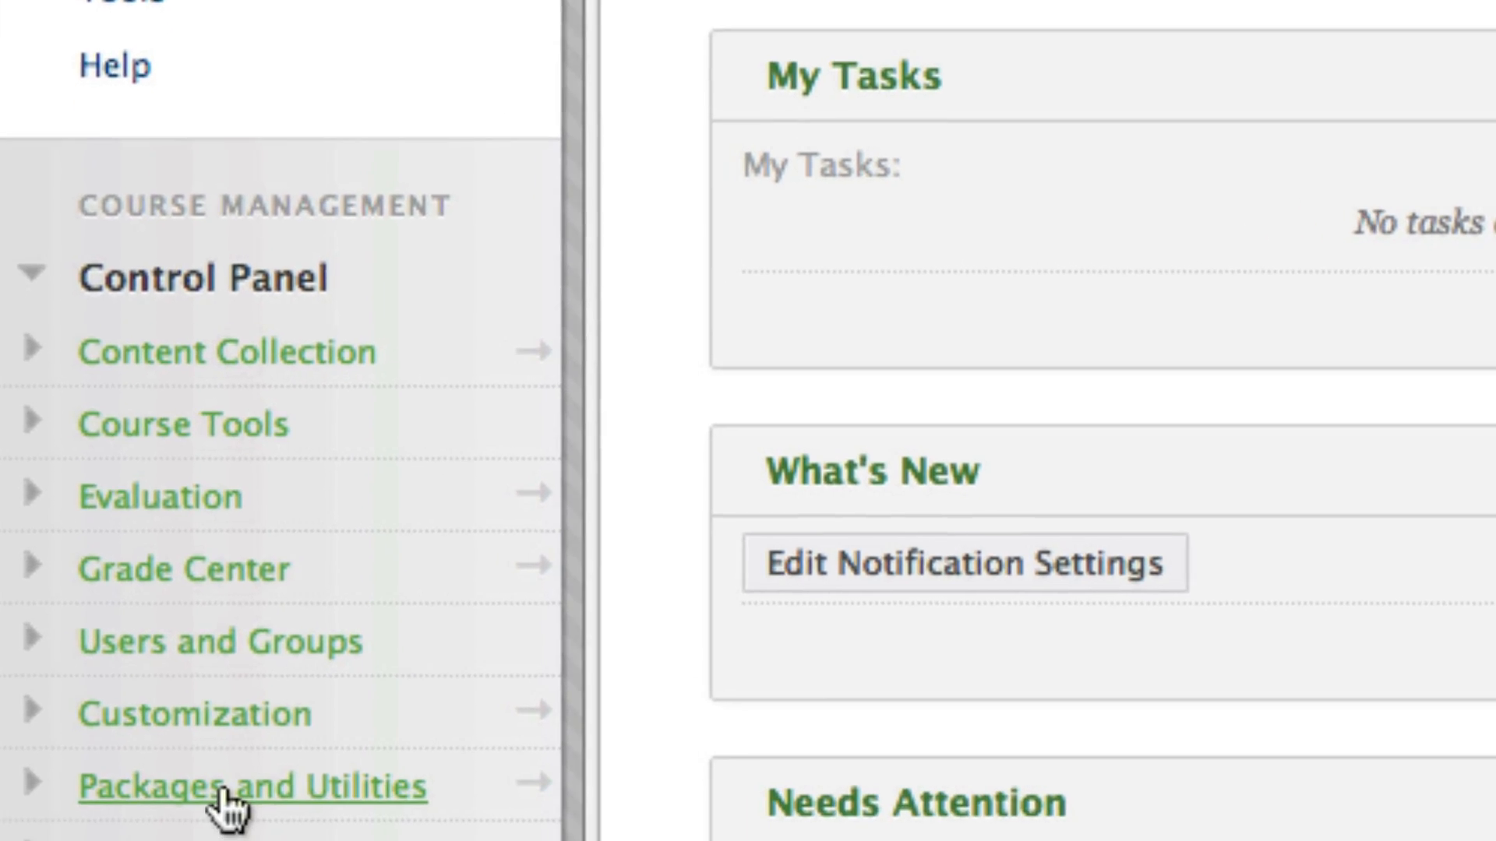
click(226, 801)
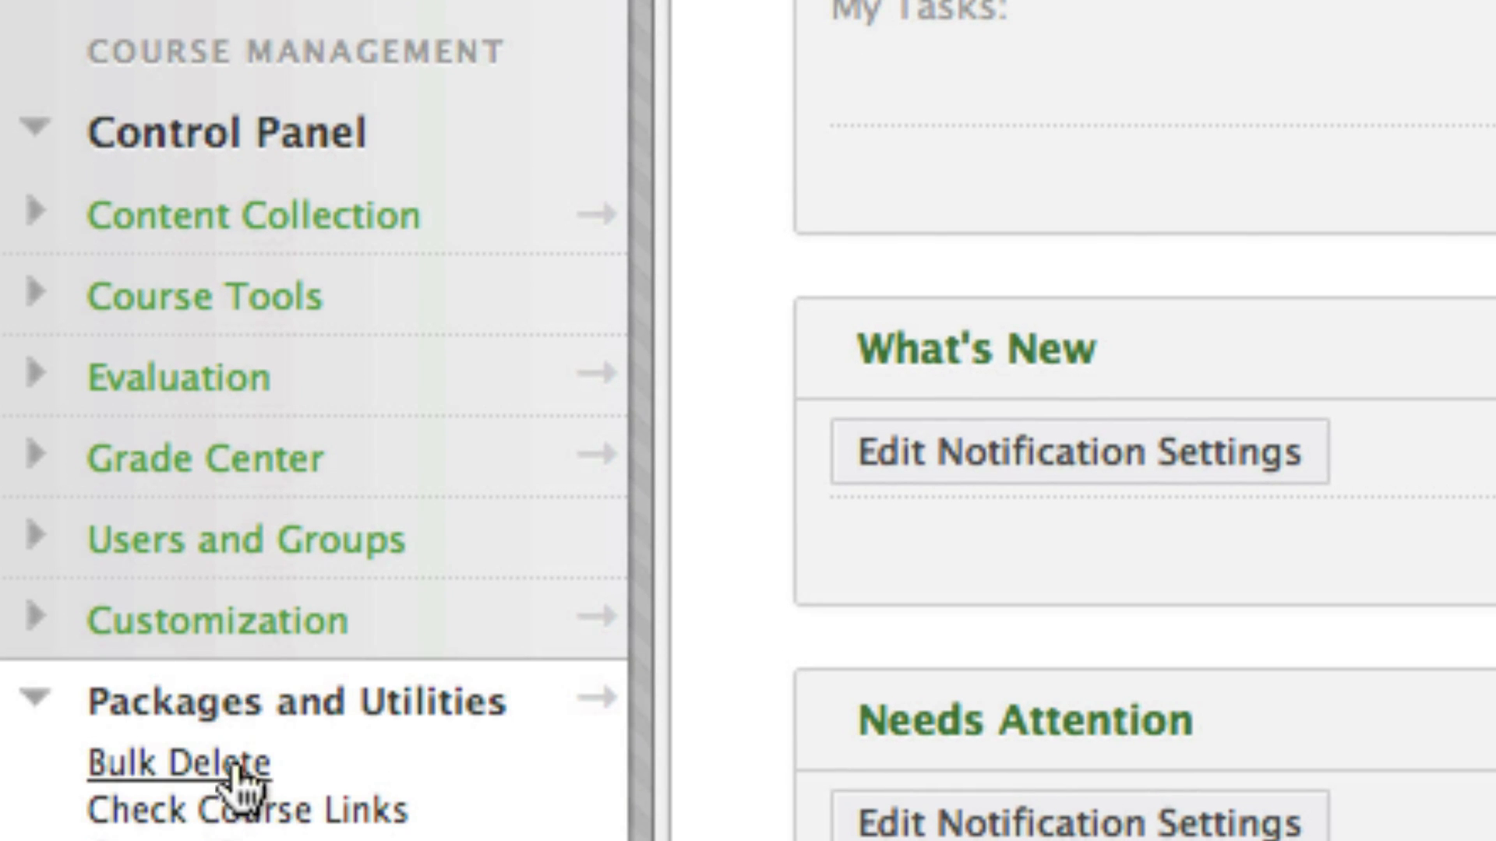
scroll(down, 3)
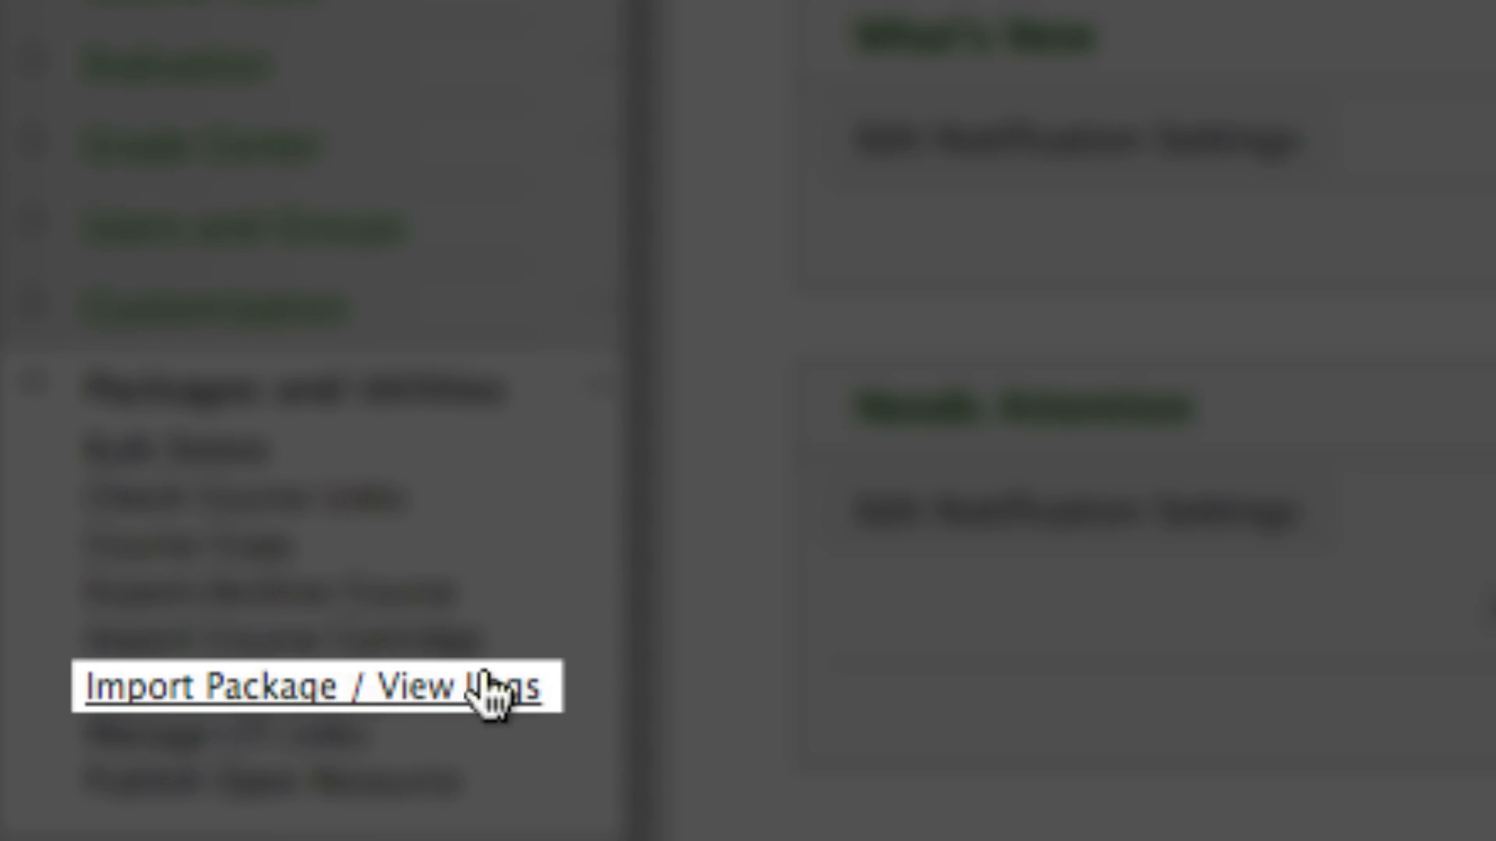
click(273, 685)
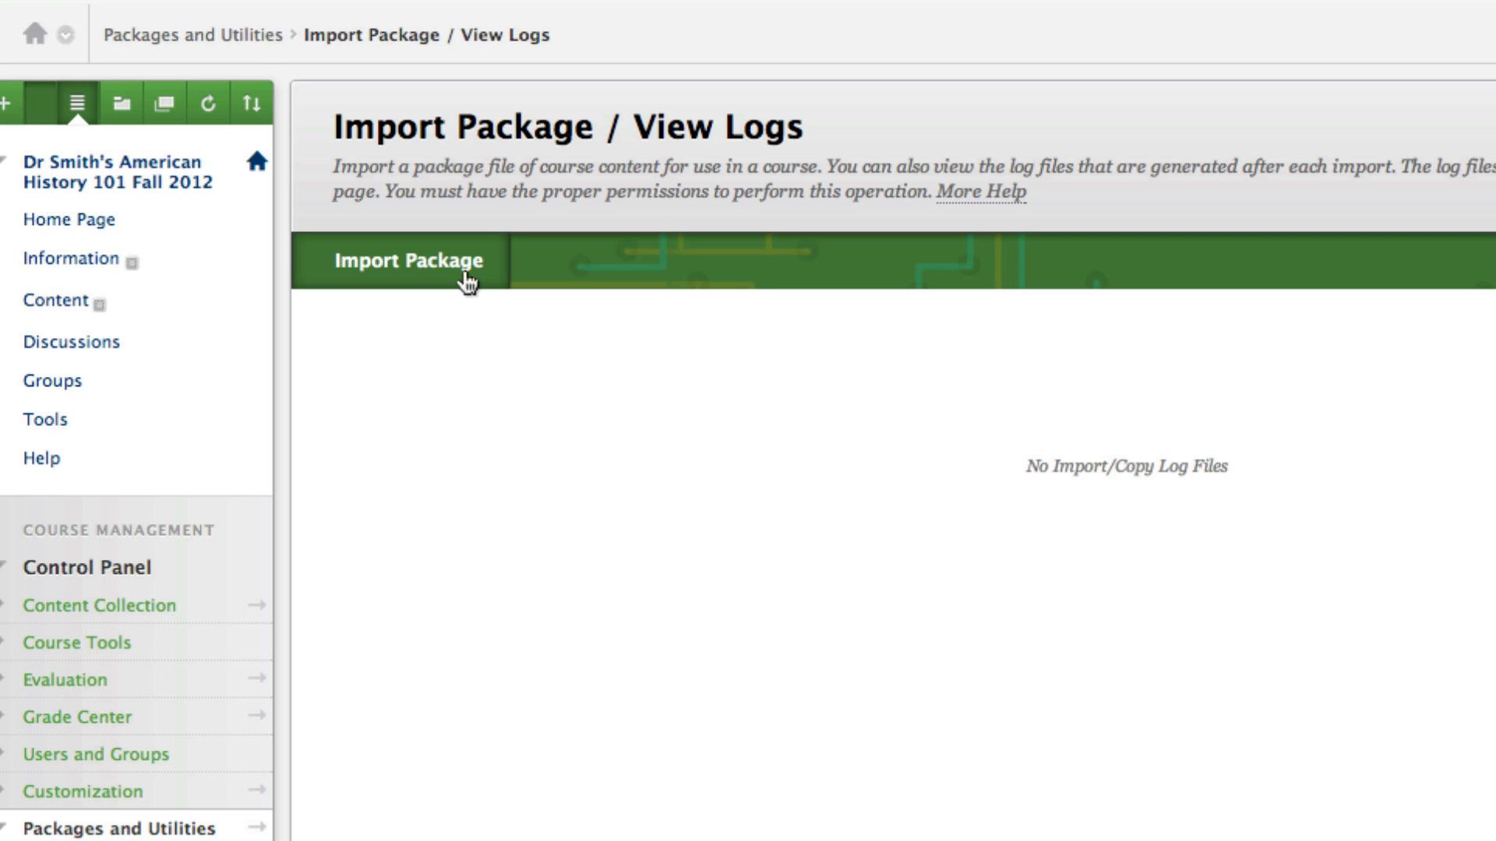
Step: Start a new package import and choose the downloaded coursepack ZIP as the file
click(407, 260)
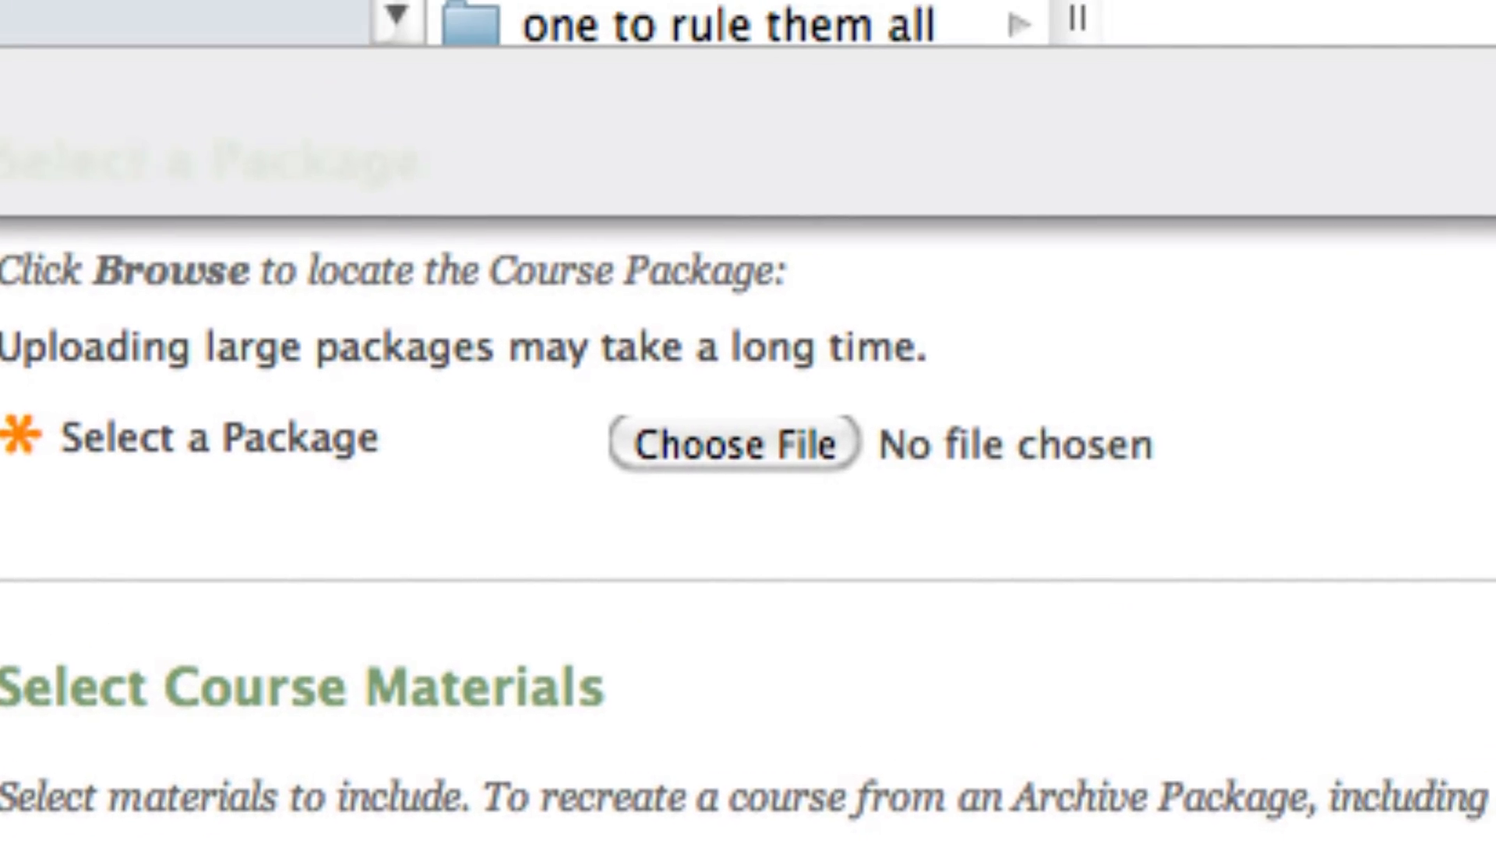
click(735, 443)
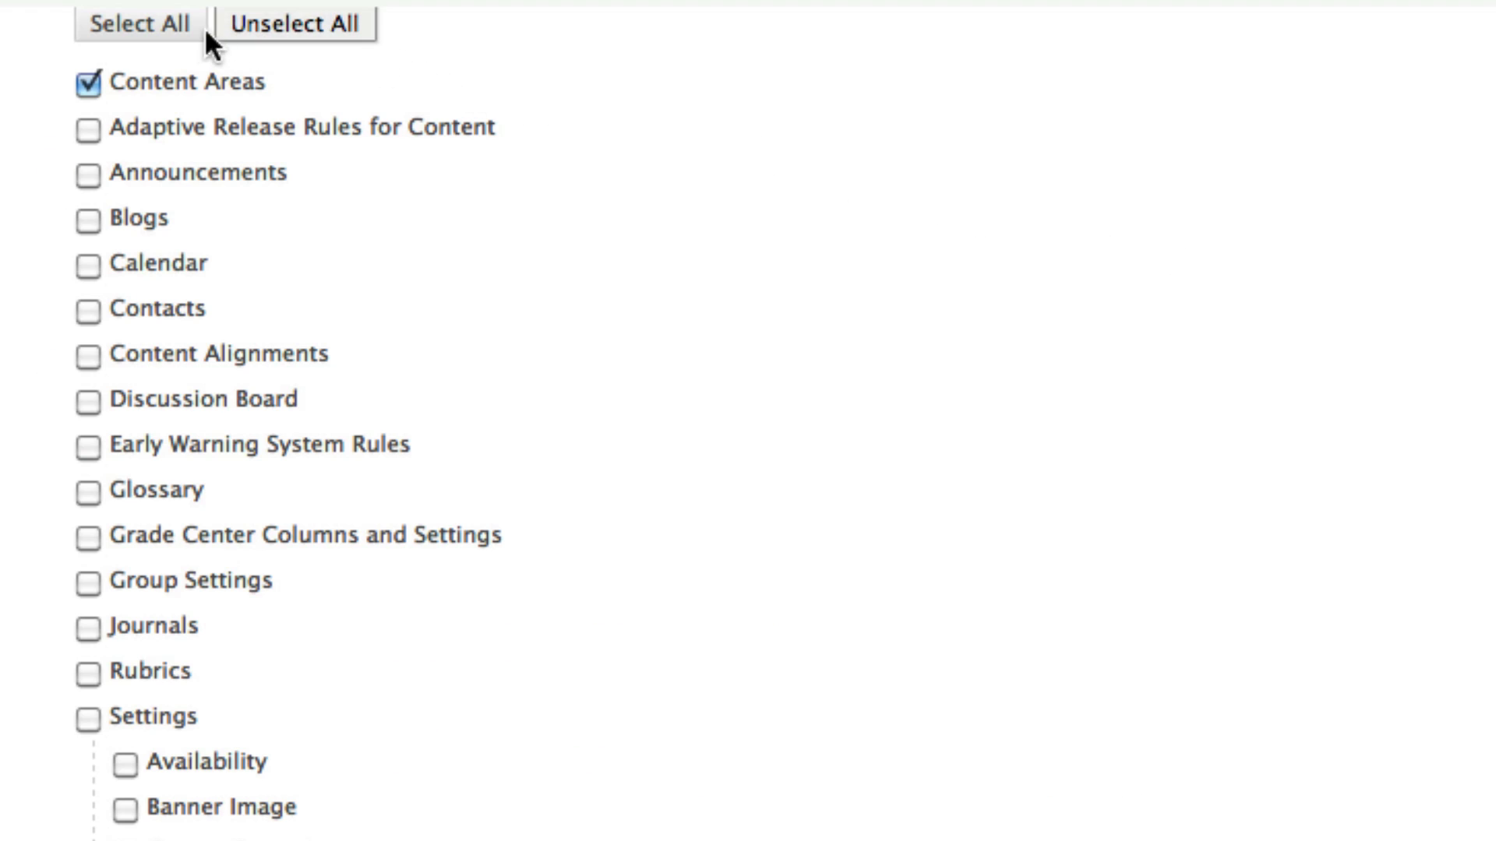
Step: Select All course materials for import and review the ticked checkboxes down the list
click(141, 24)
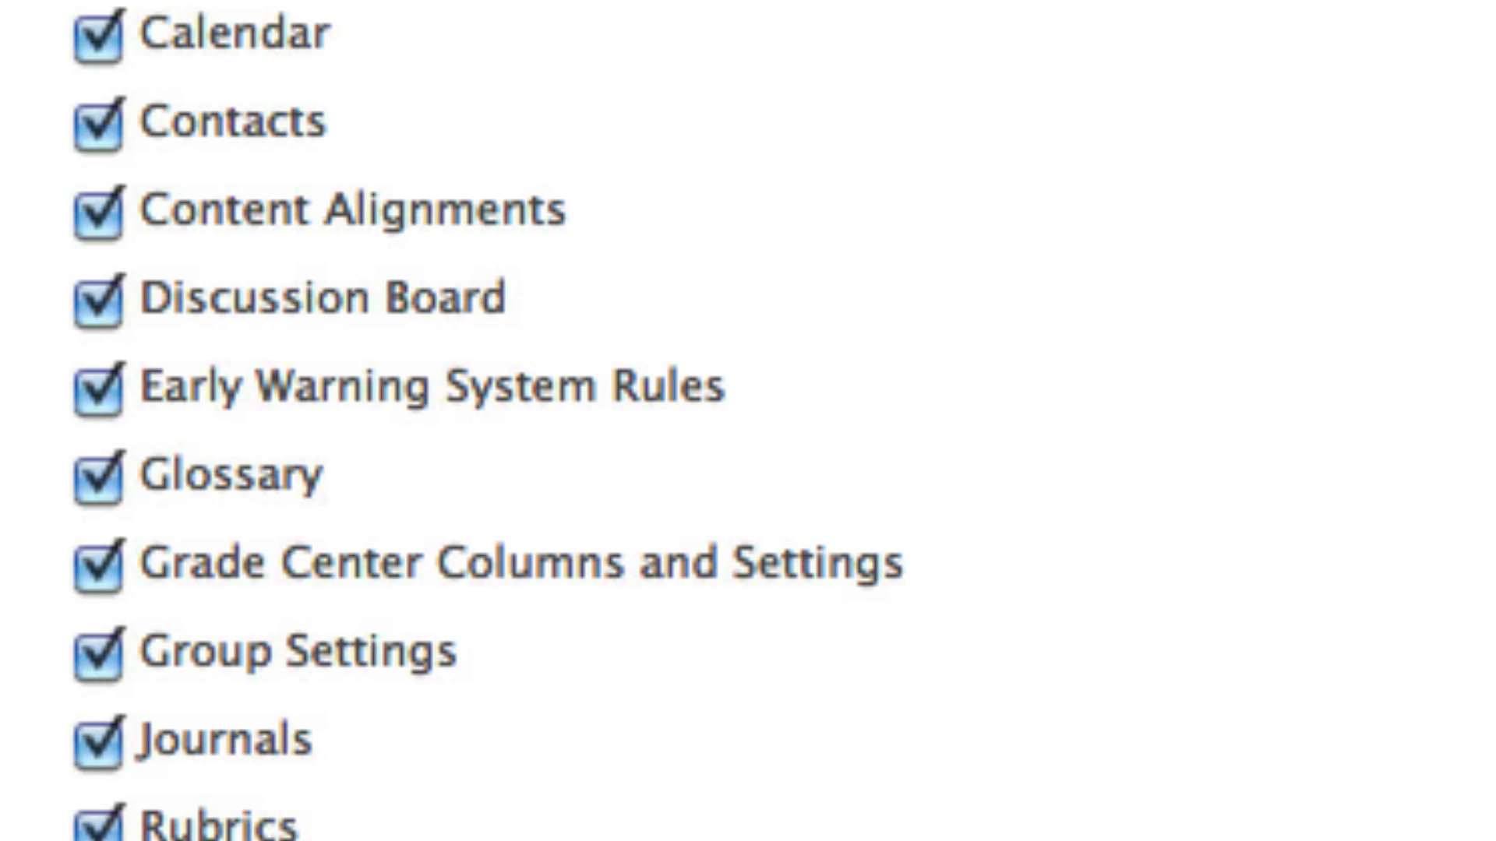
scroll(down, 3)
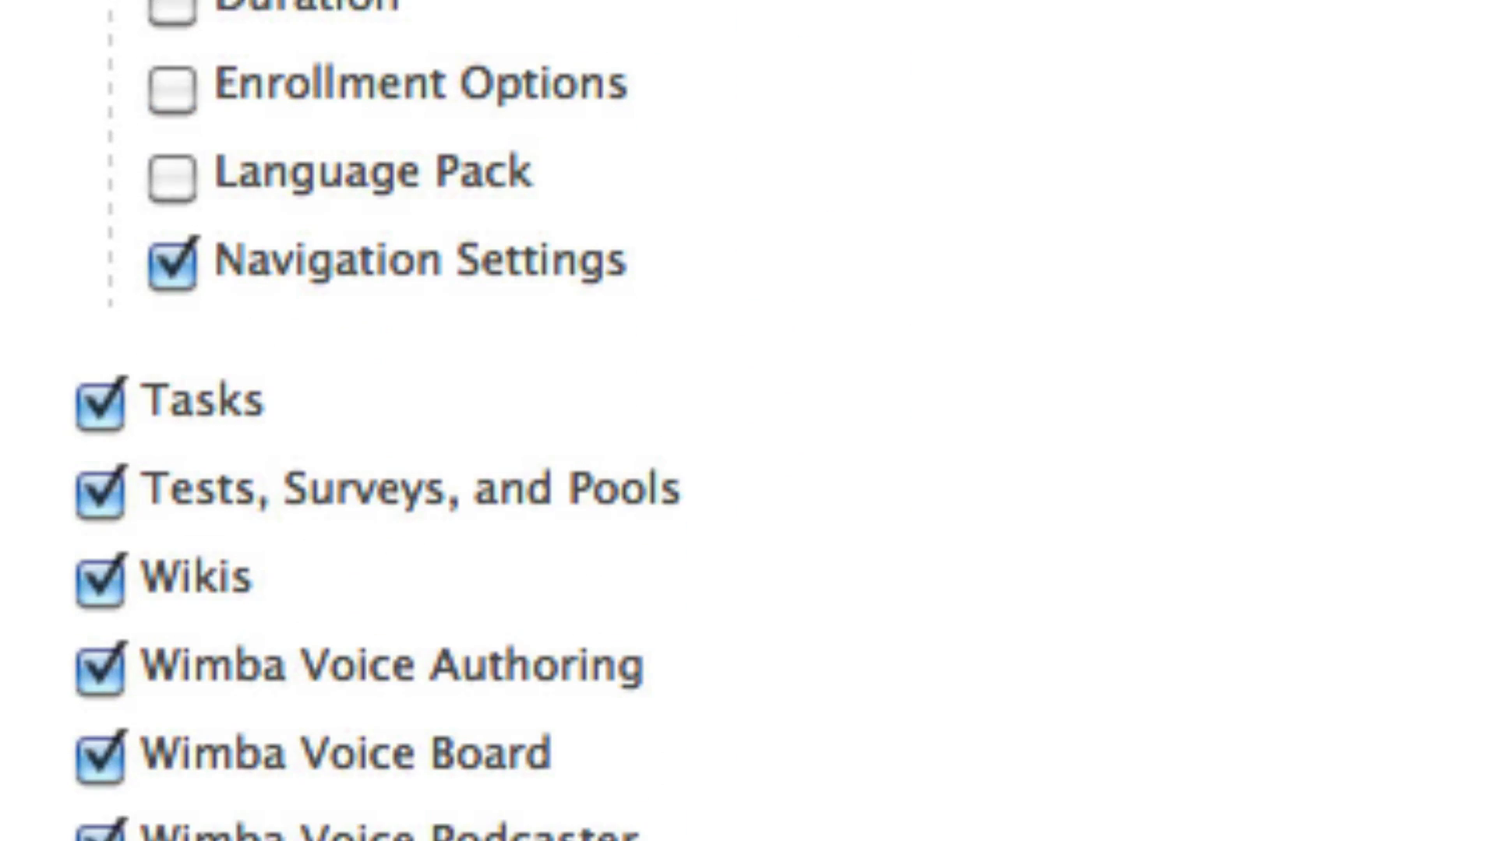
scroll(down, 3)
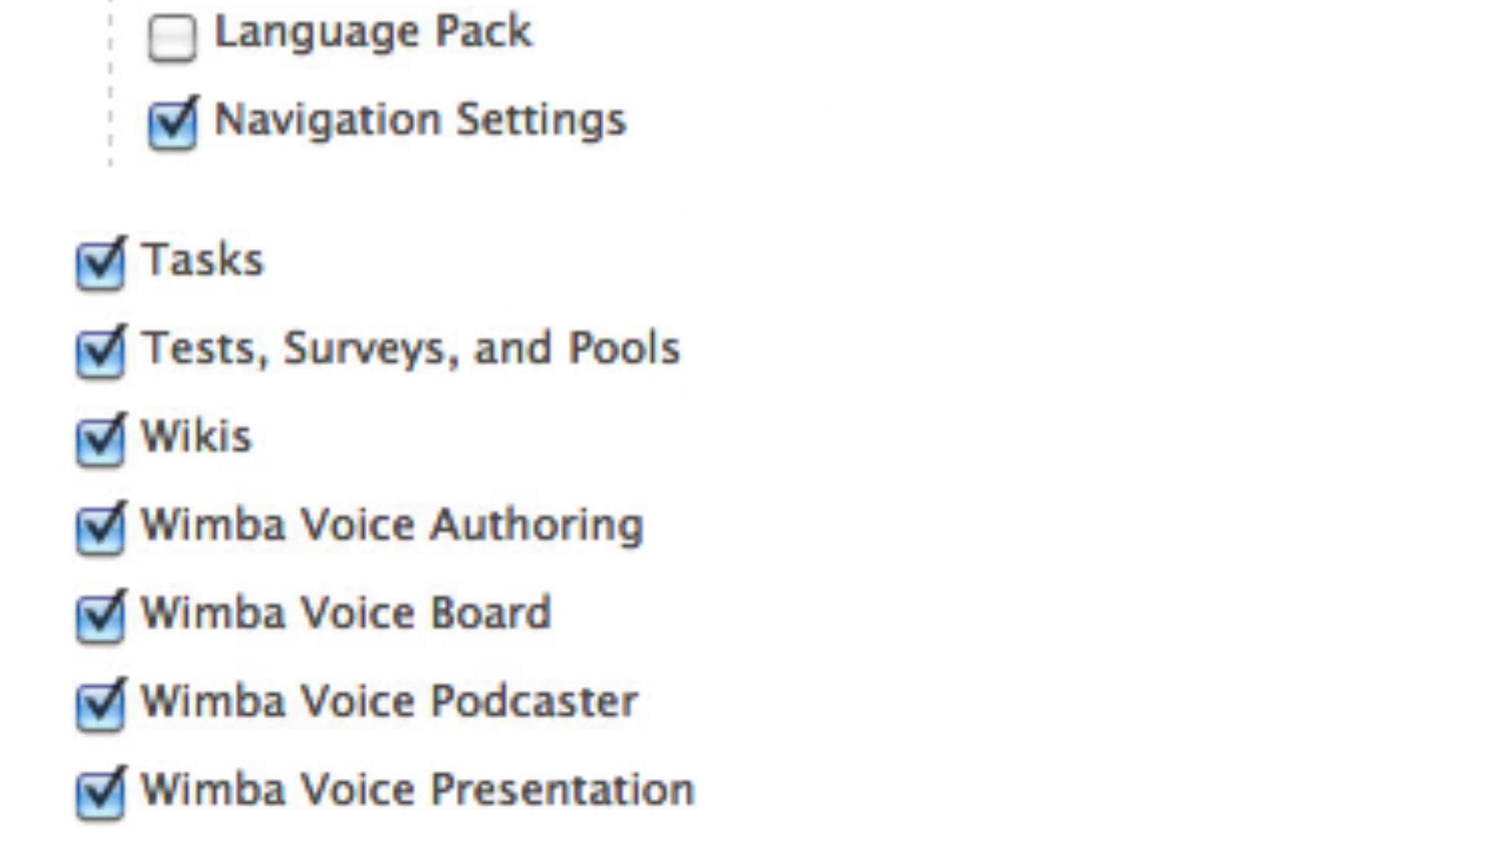
scroll(down, 3)
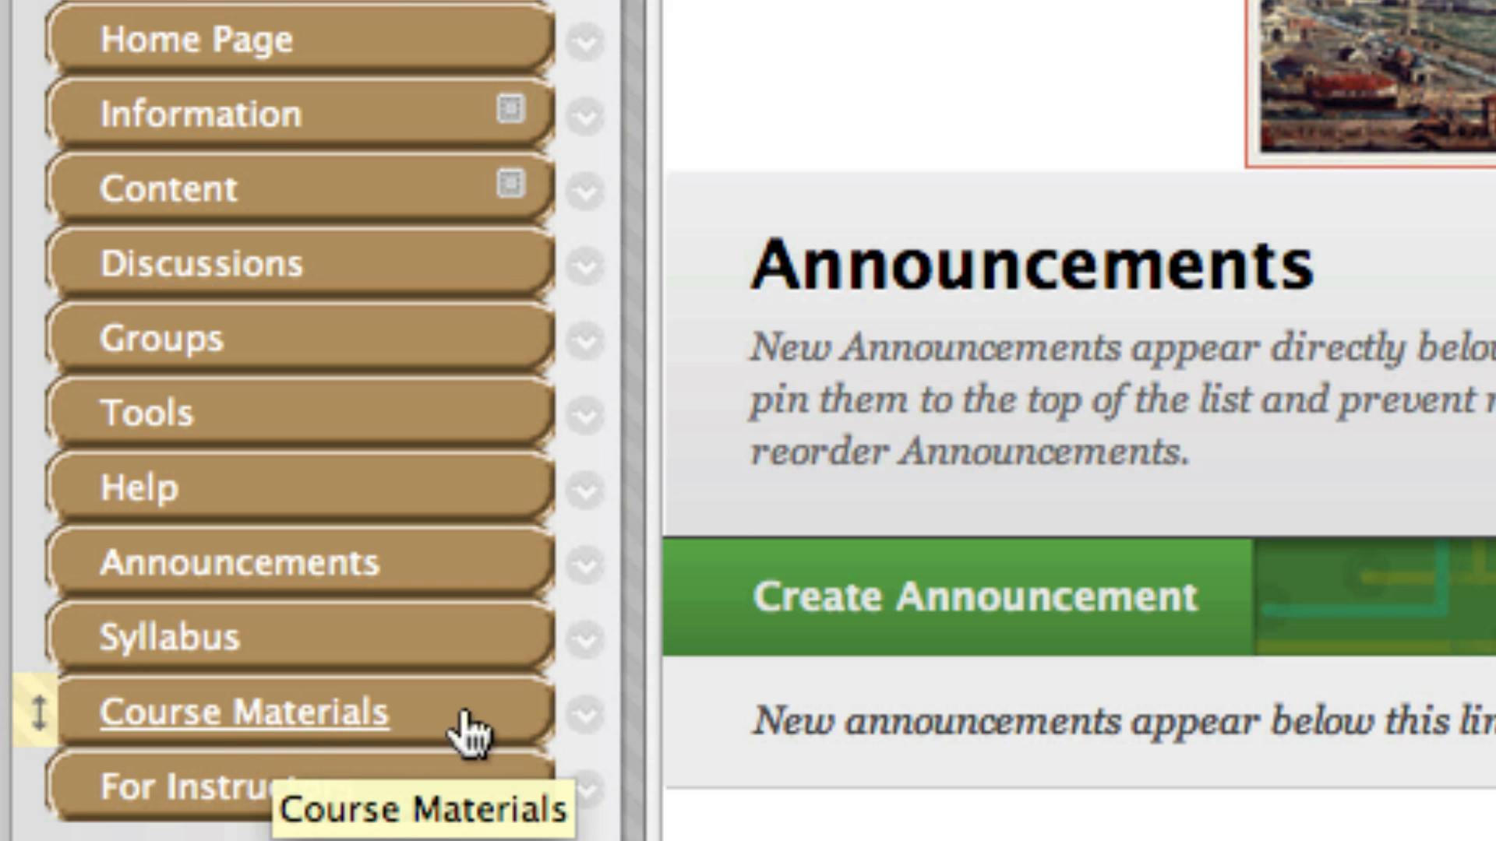
Step: Enter the Course Materials area, use Rename Link on its menu entry, and browse the imported content
click(586, 713)
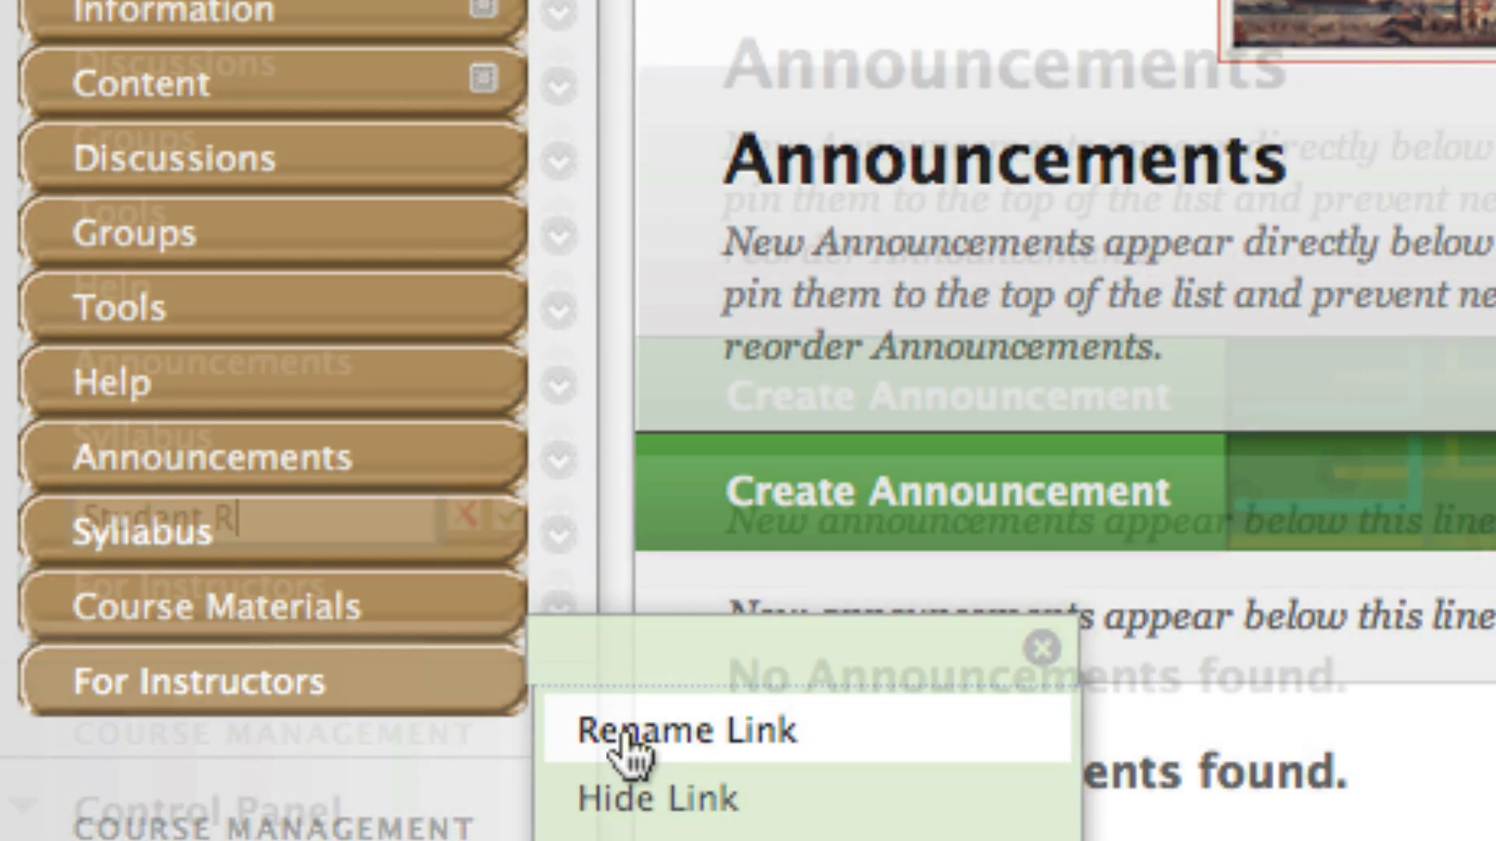
click(683, 733)
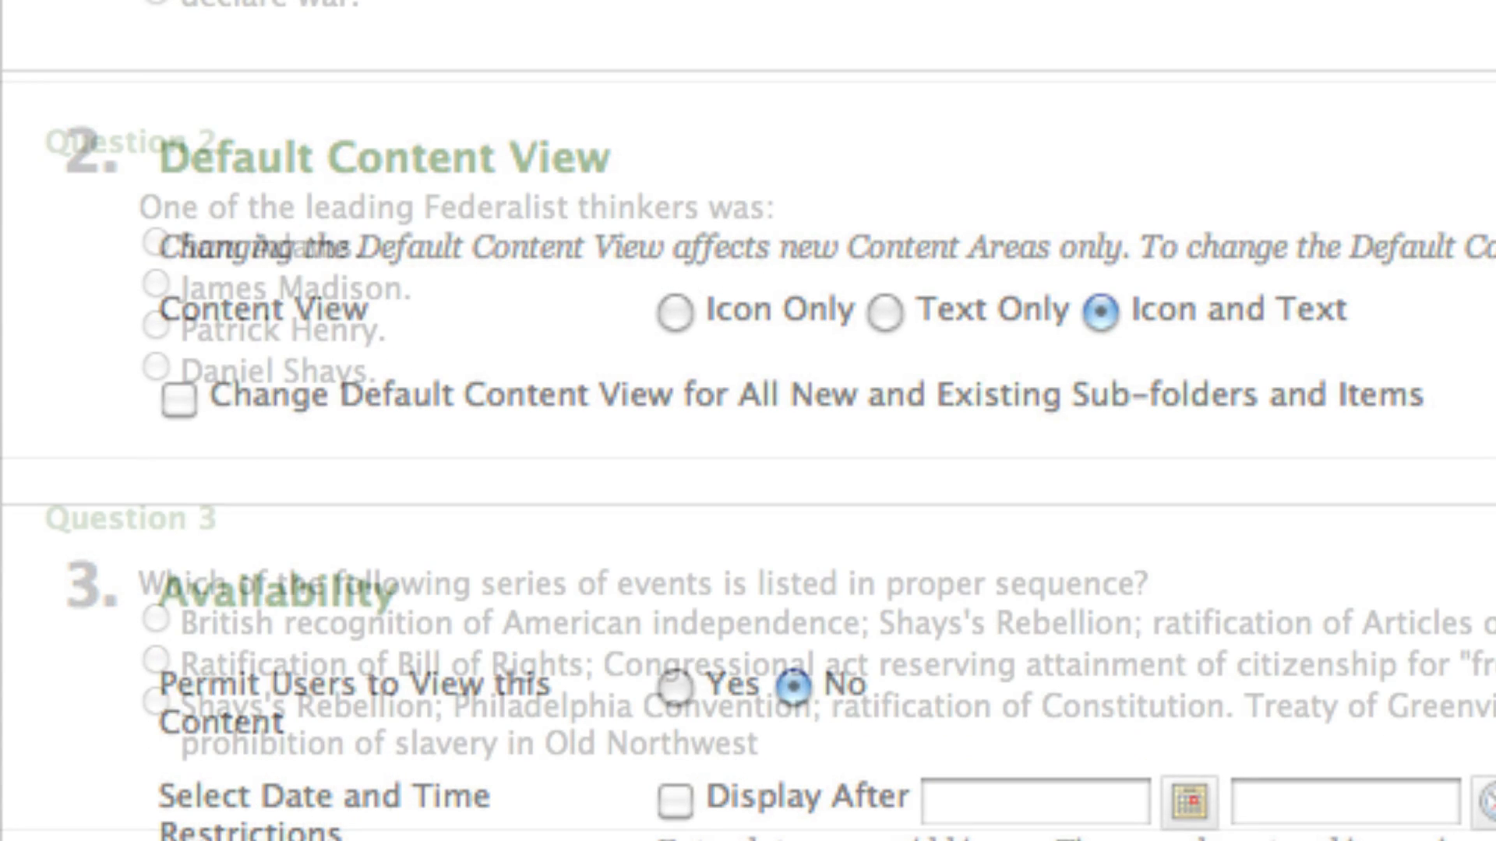
scroll(down, 3)
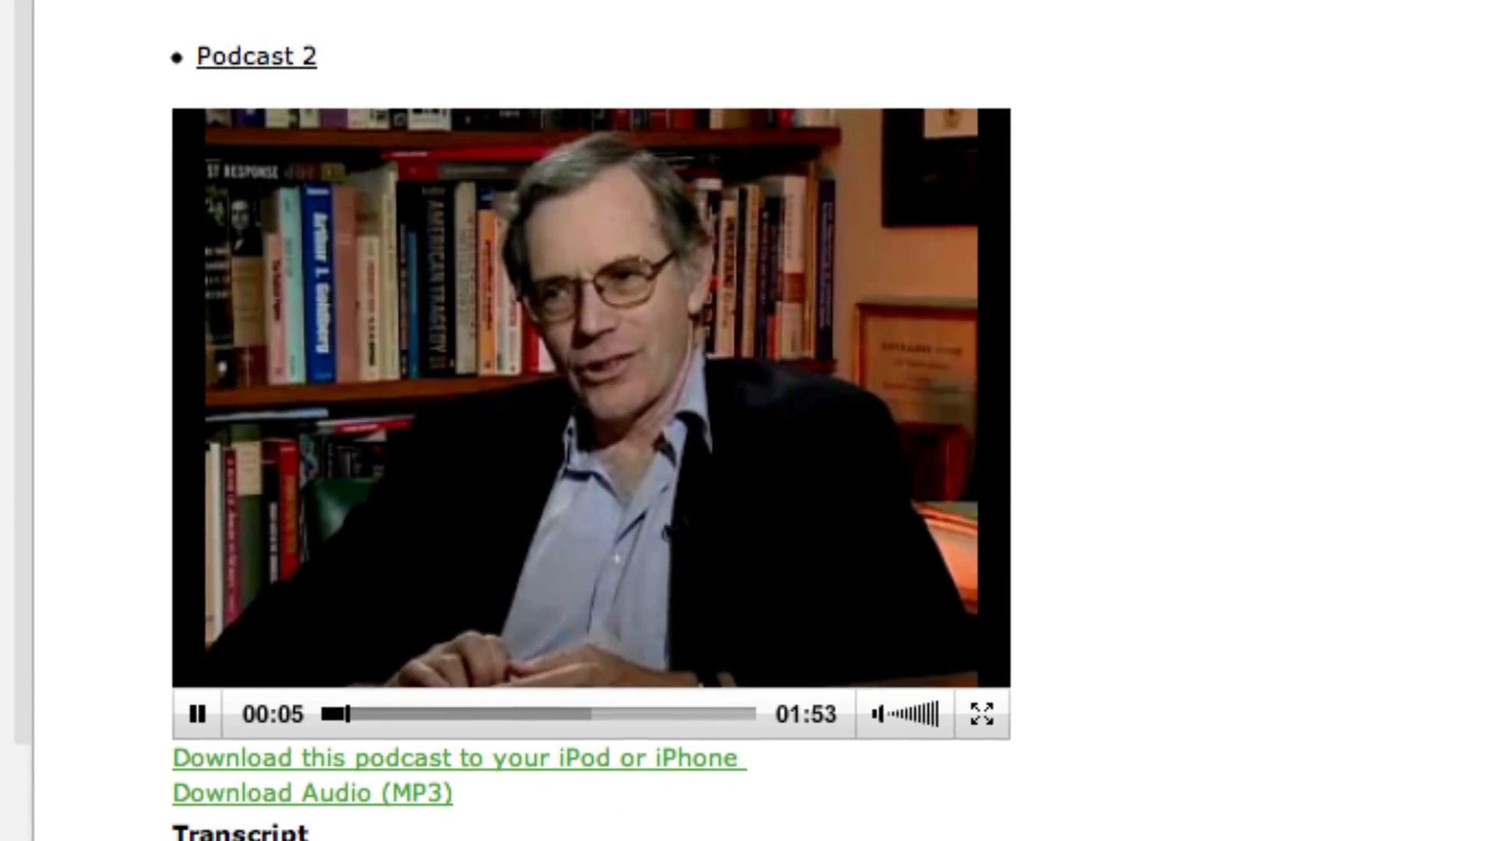
Step: Scroll below the playing Podcast 2 video to read its transcript on the Constitution and slavery
scroll(down, 3)
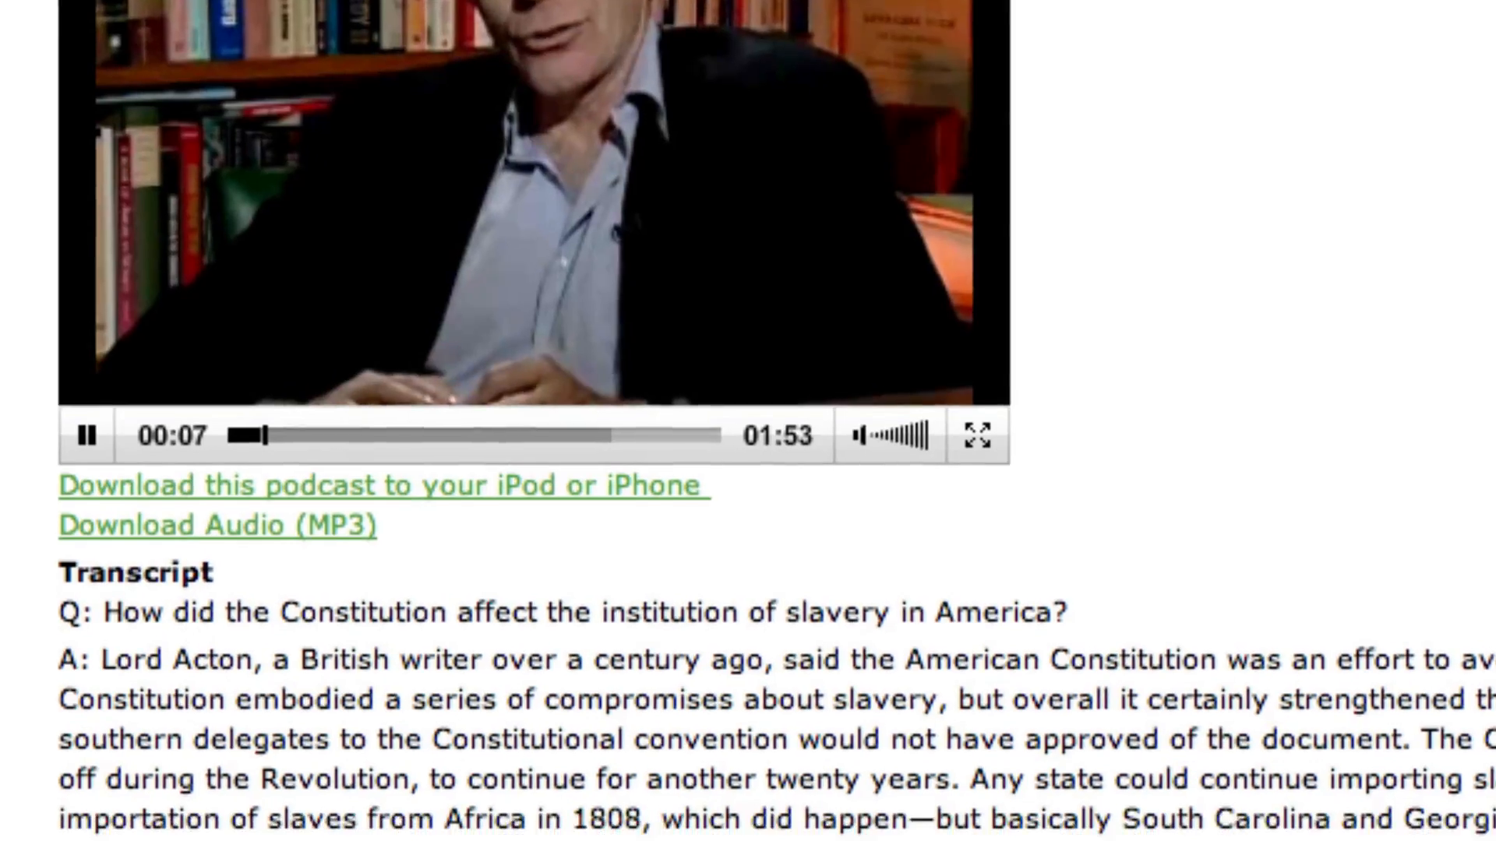